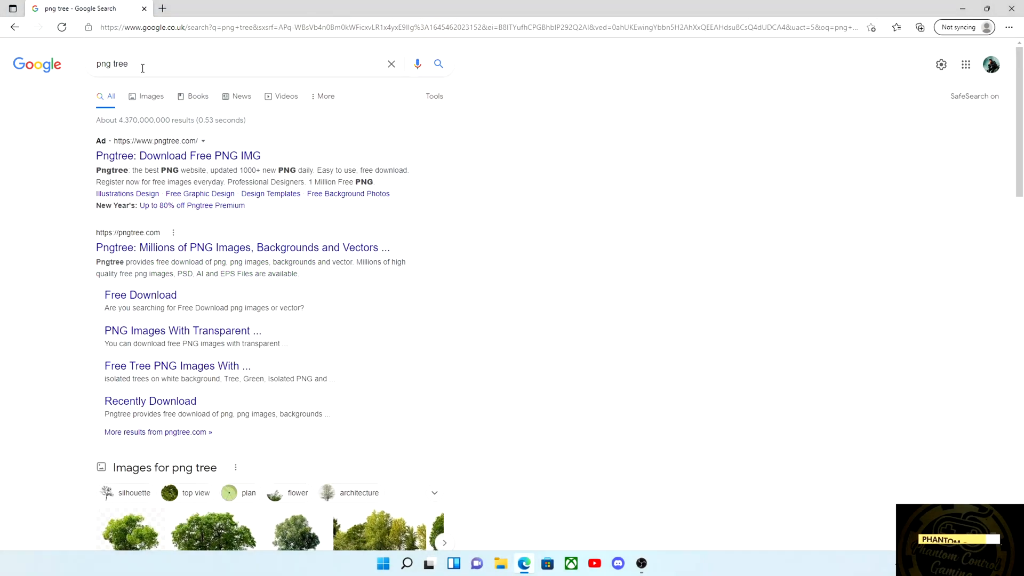
- Follow the Pngtree link in the png tree search results to reach pngtree.com
triple_click(112, 63)
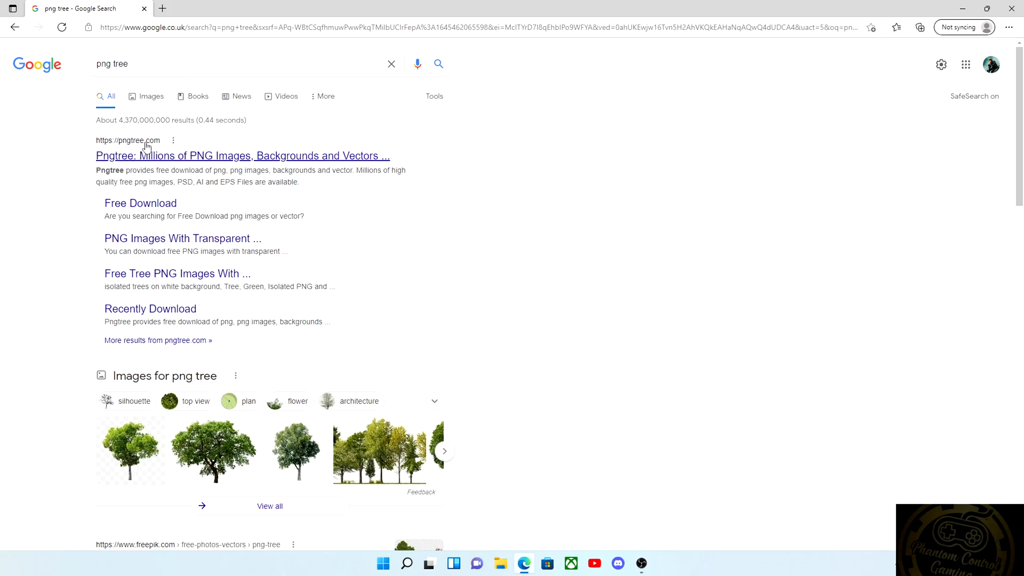
mouse_move(242, 160)
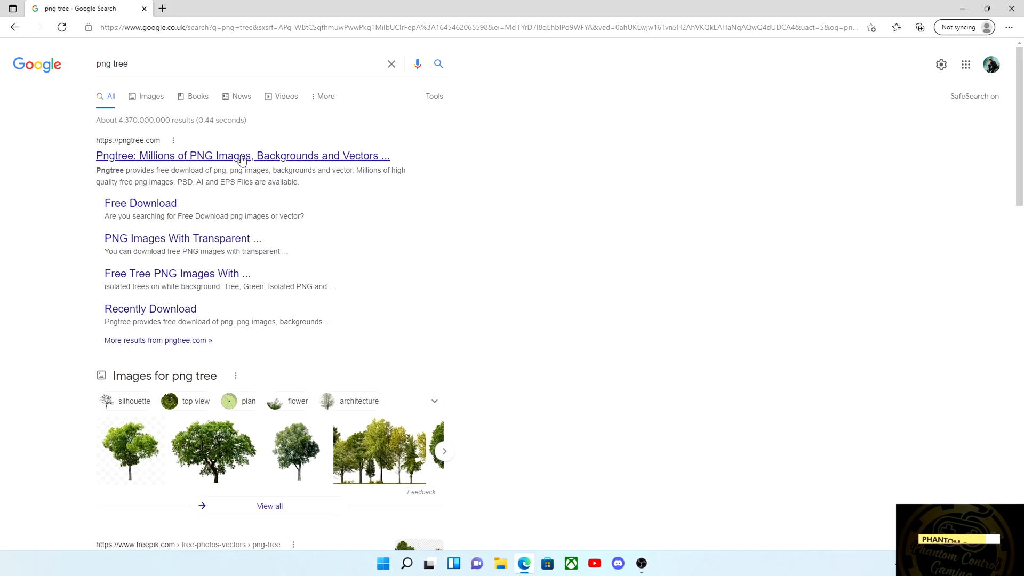
click(242, 156)
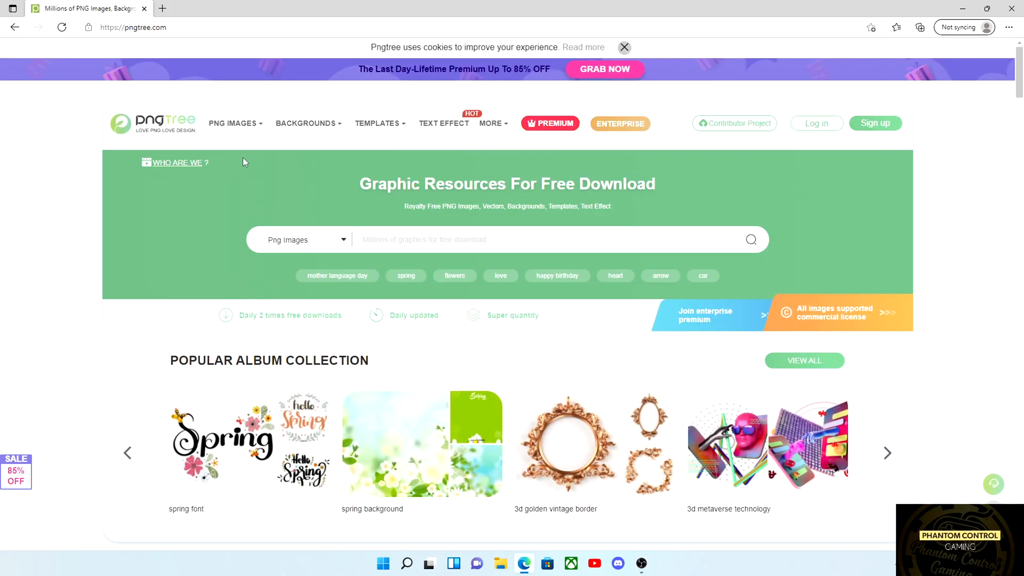
click(306, 124)
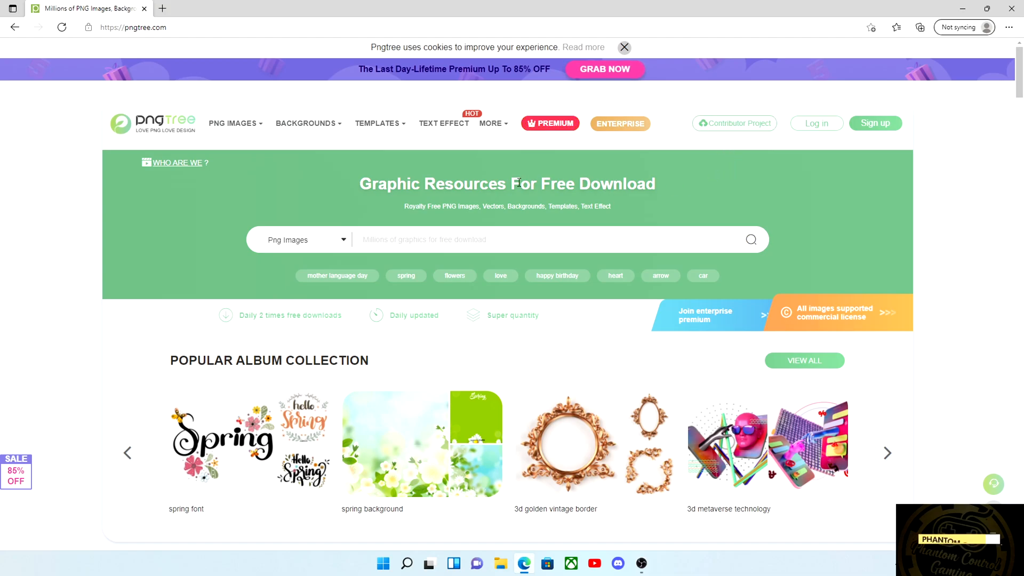
mouse_move(246, 173)
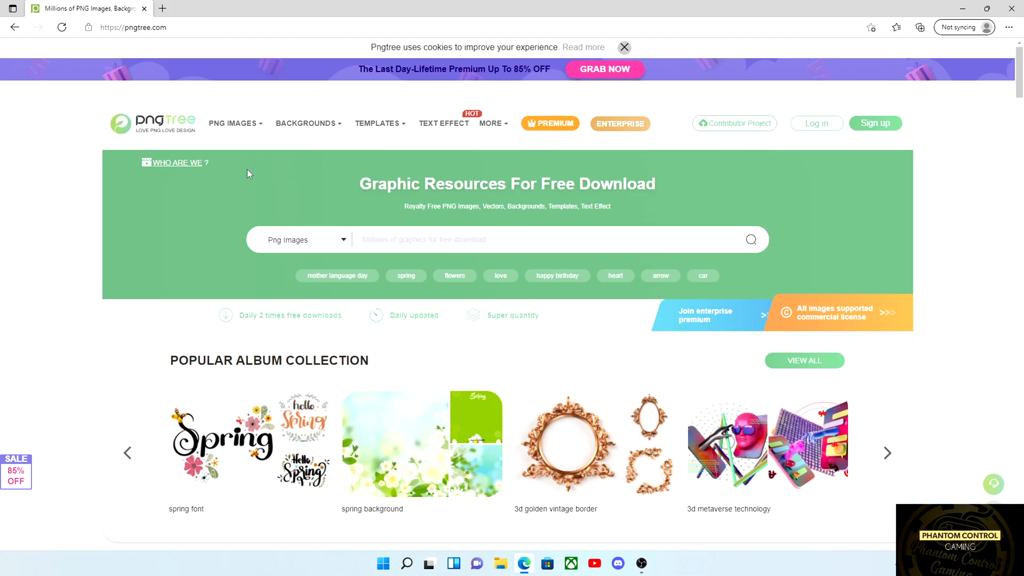
- Search Pngtree for webcam overlays, sort by Most Download and browse the frame thumbnails
click(306, 123)
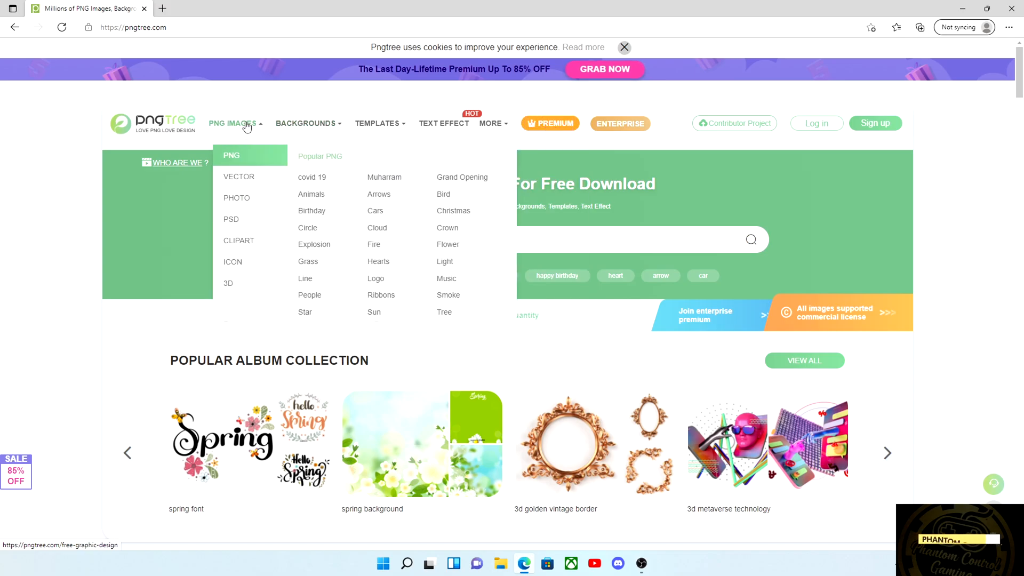
mouse_move(242, 150)
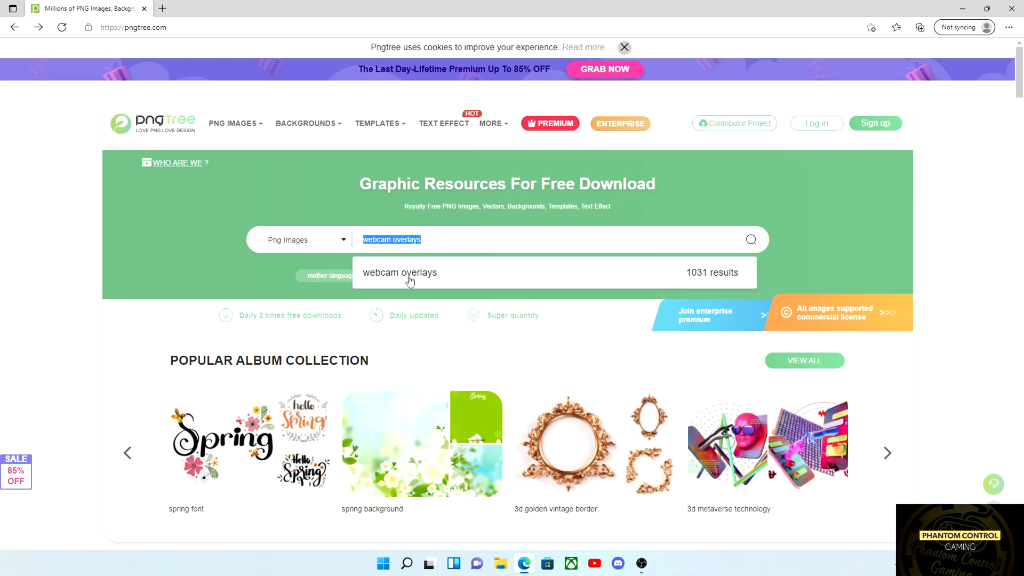
click(399, 272)
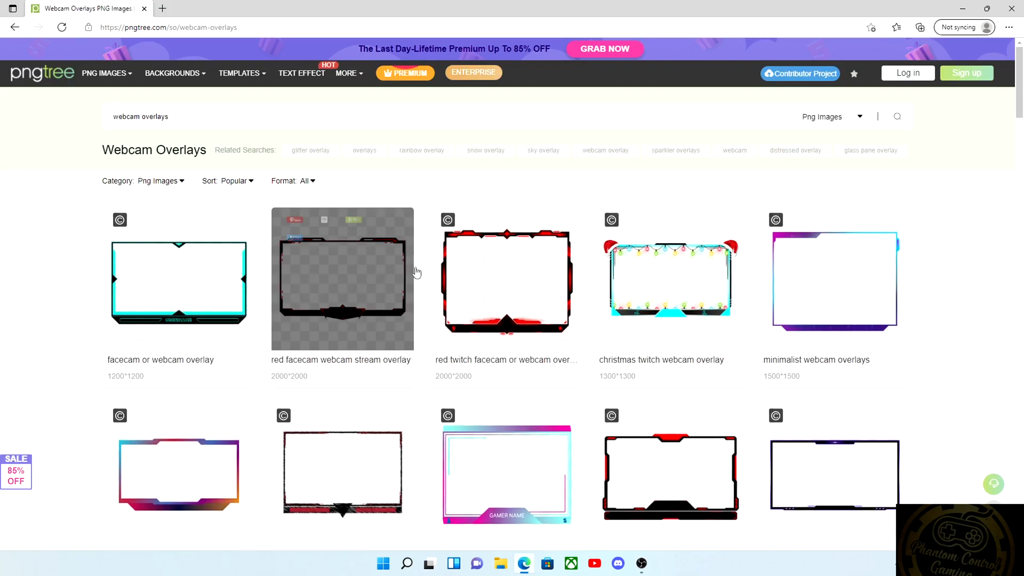
mouse_move(363, 178)
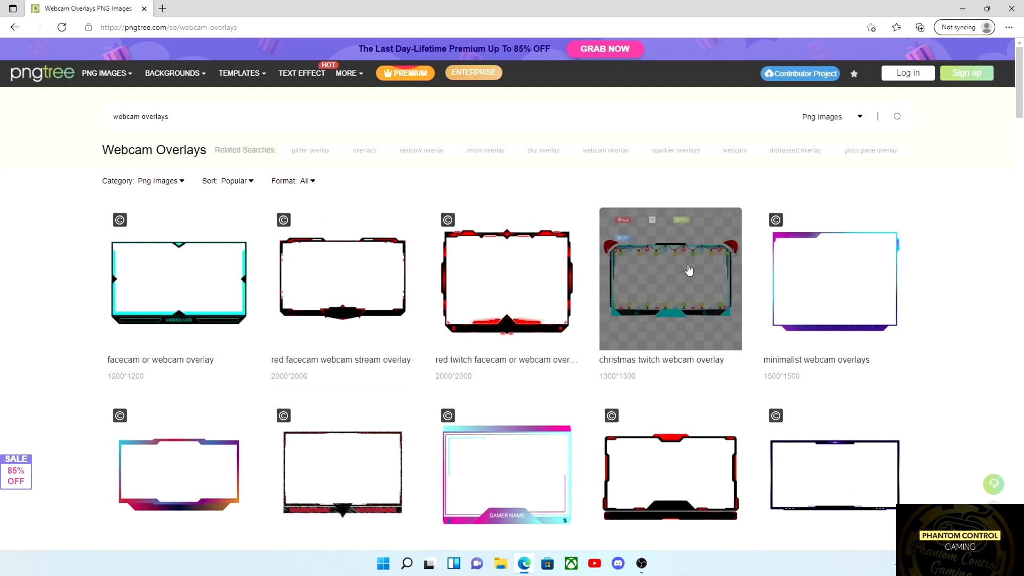
scroll(down, 3)
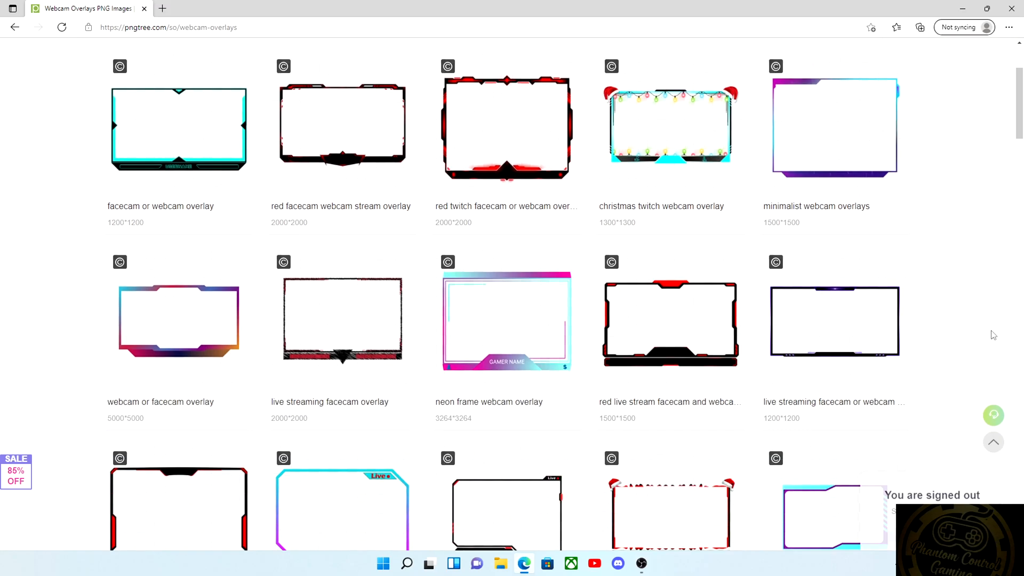
scroll(down, 3)
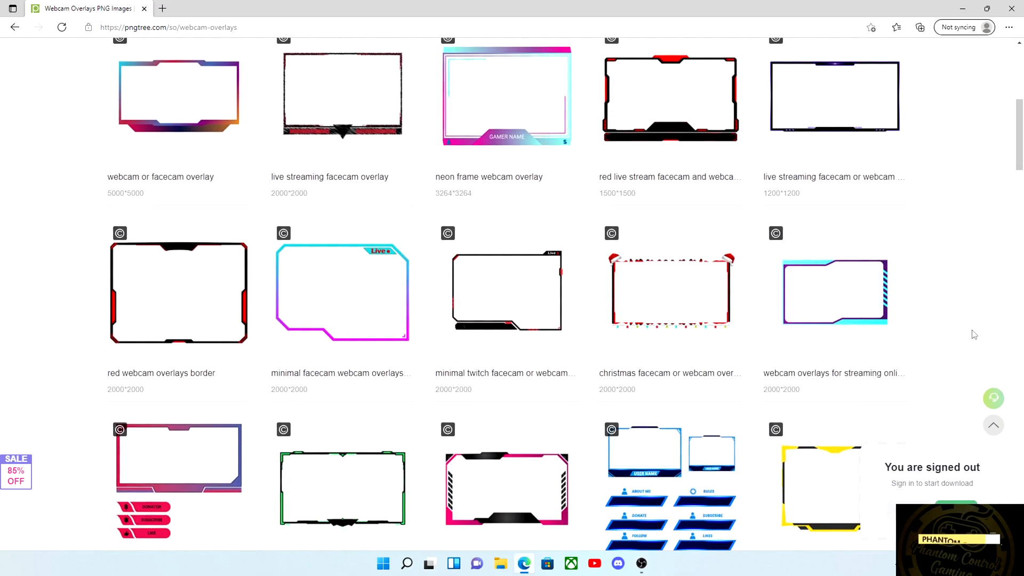
scroll(down, 3)
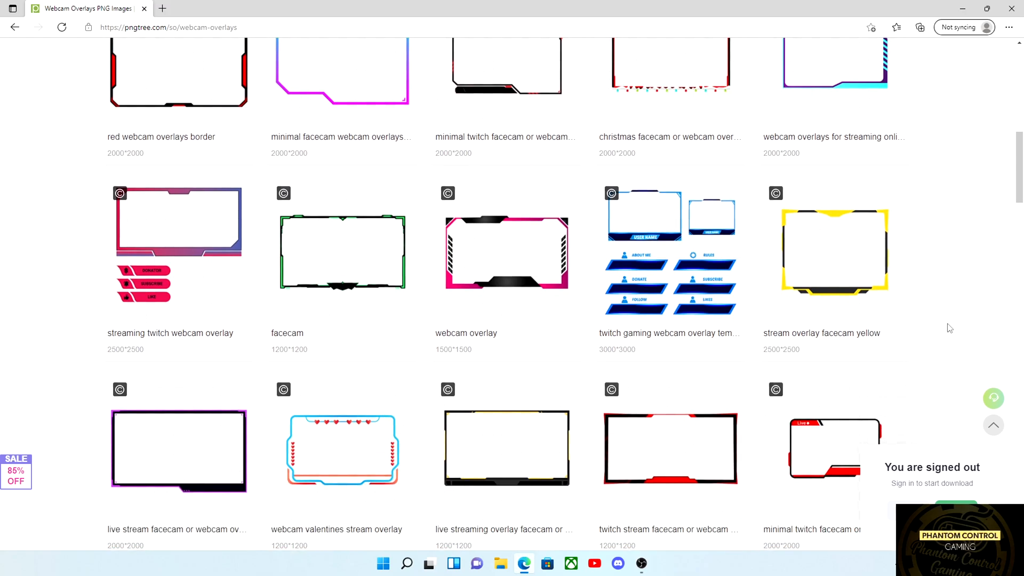
scroll(down, 3)
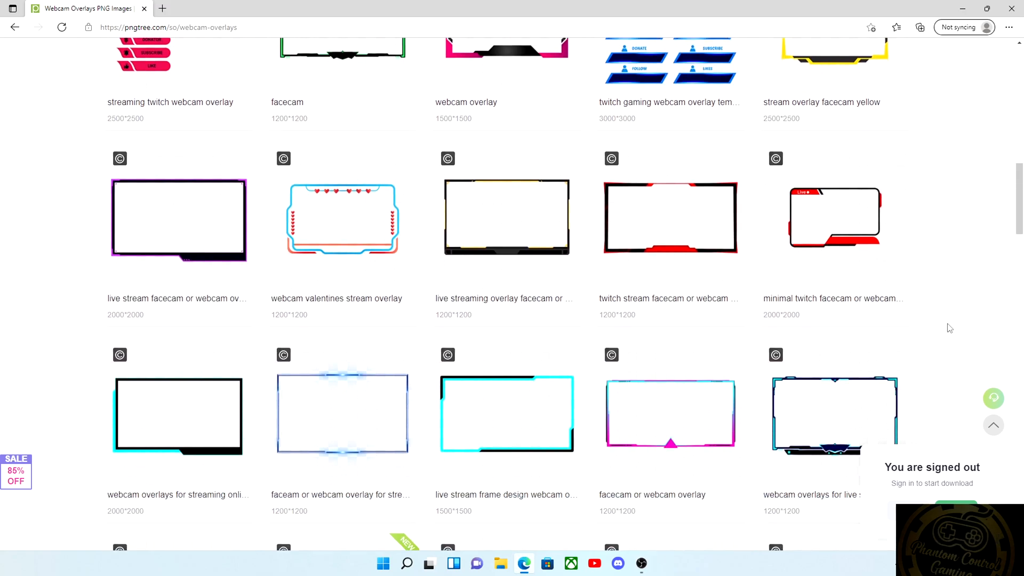
scroll(down, 3)
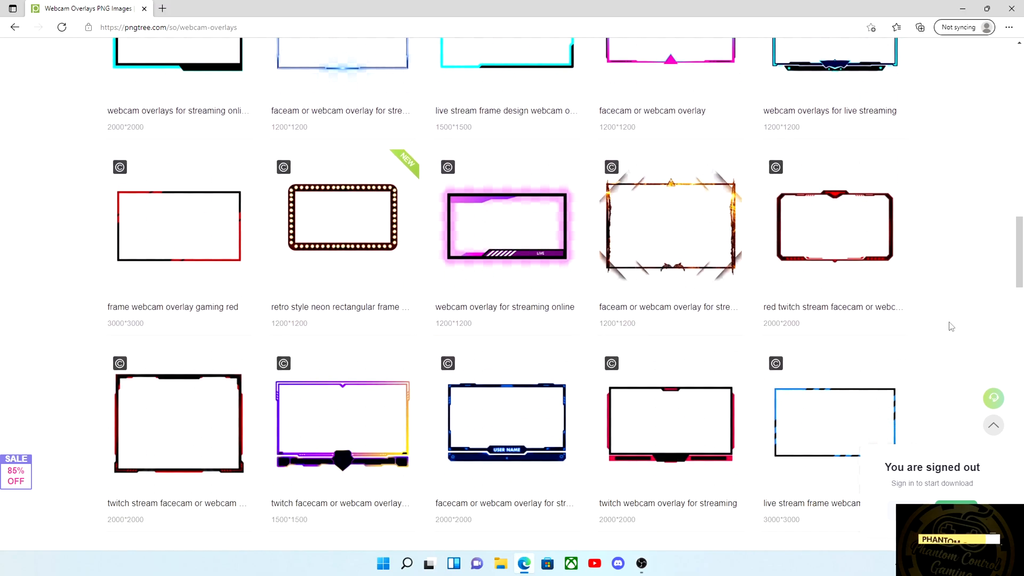
scroll(down, 3)
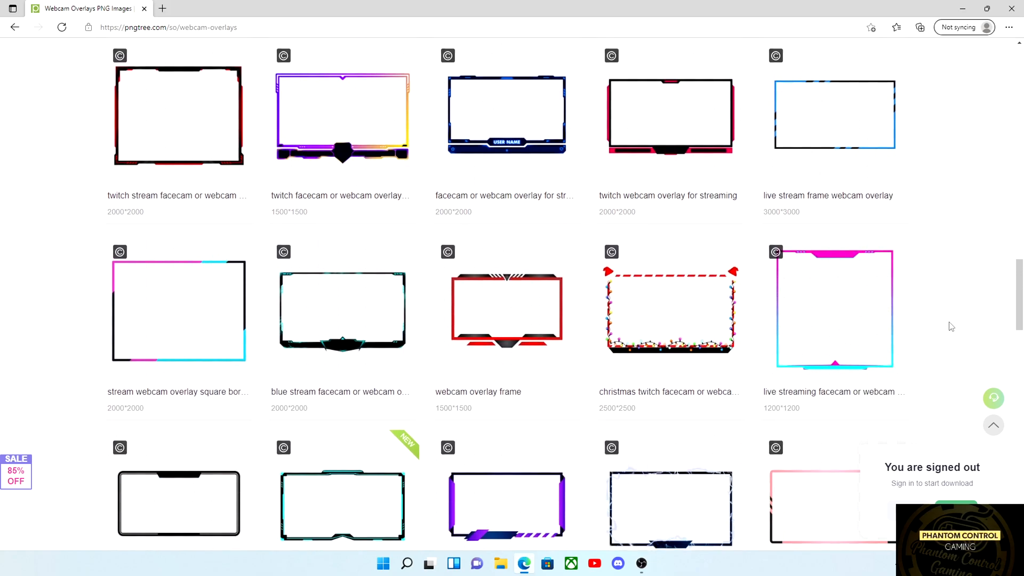
scroll(down, 3)
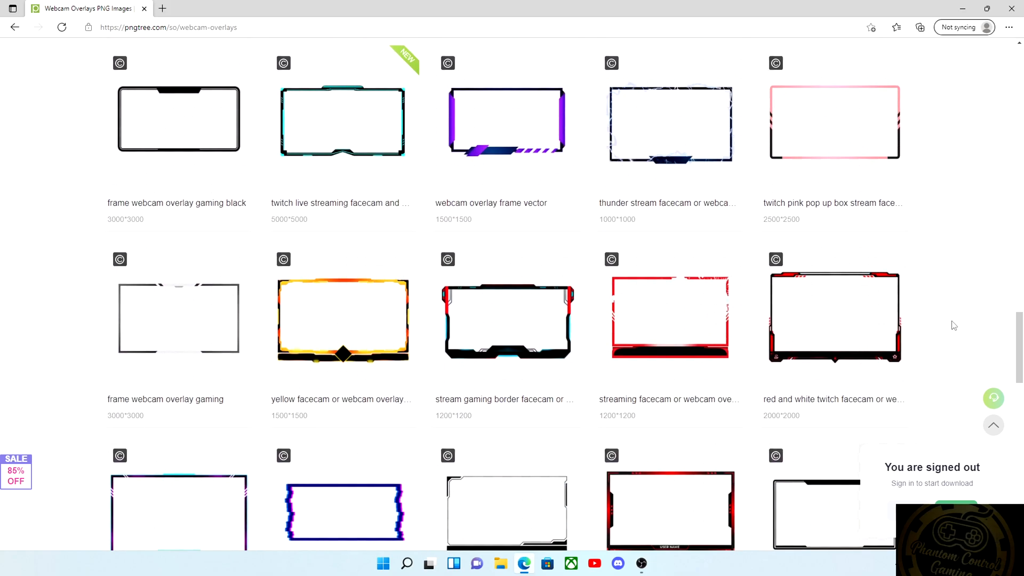
scroll(down, 3)
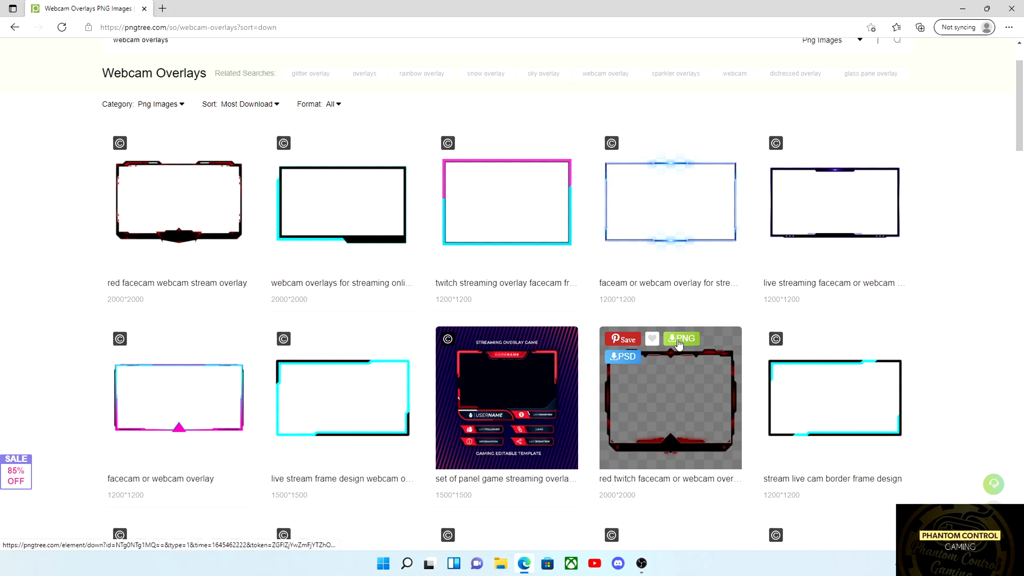
- Download the red twitch facecam overlay as a free PNG and check it in the browser downloads
click(682, 338)
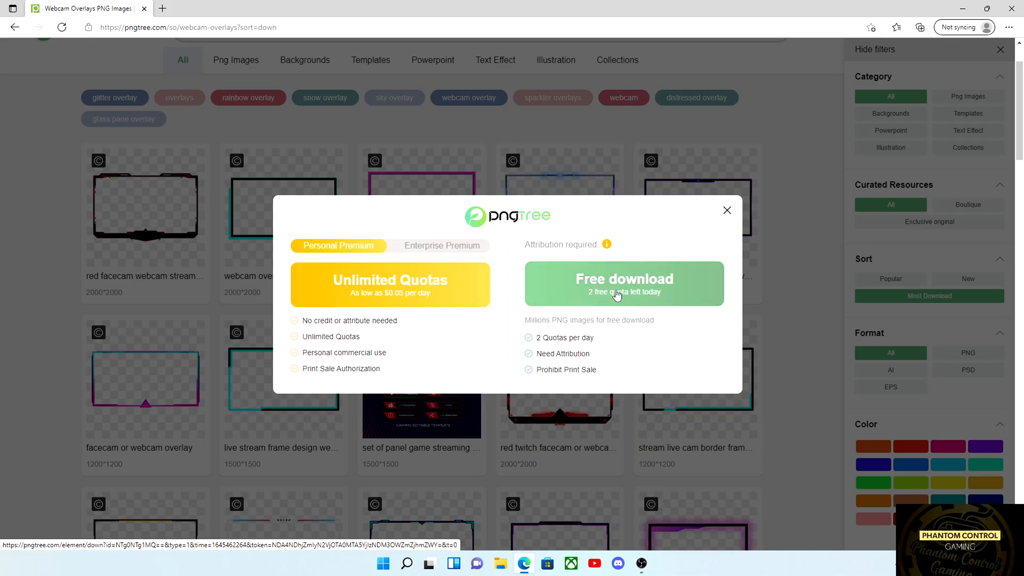
mouse_move(608, 306)
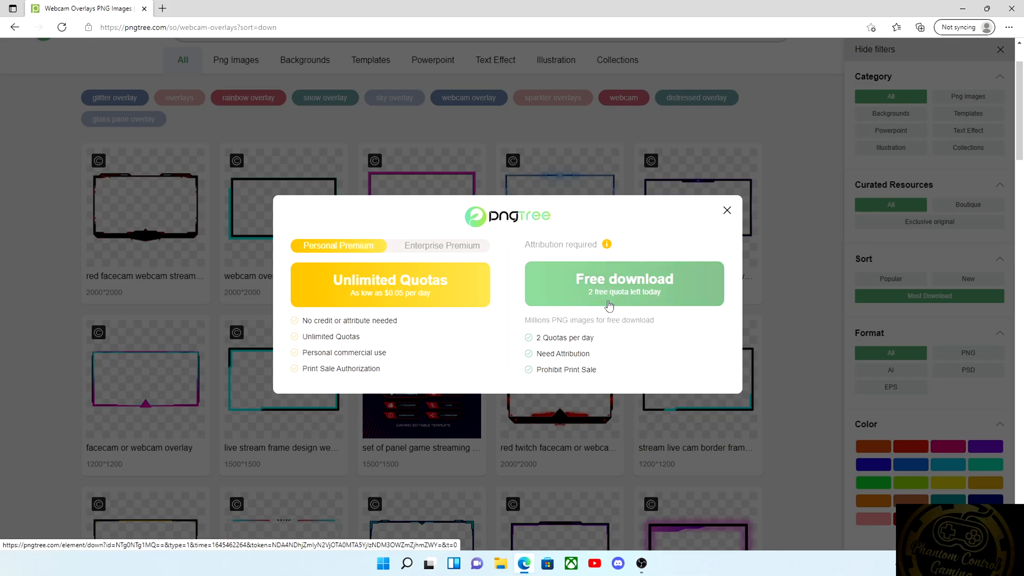
click(624, 284)
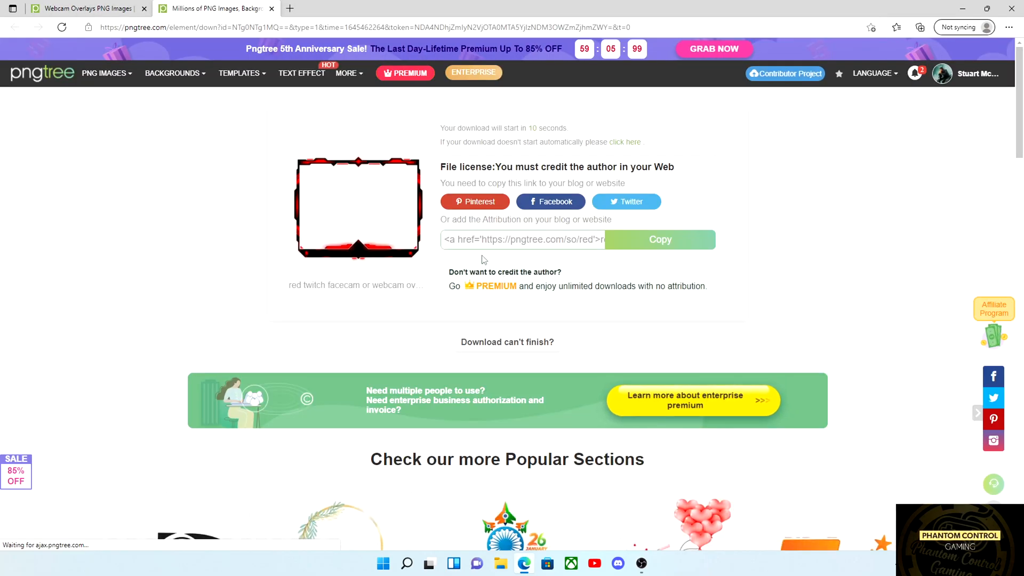
click(919, 27)
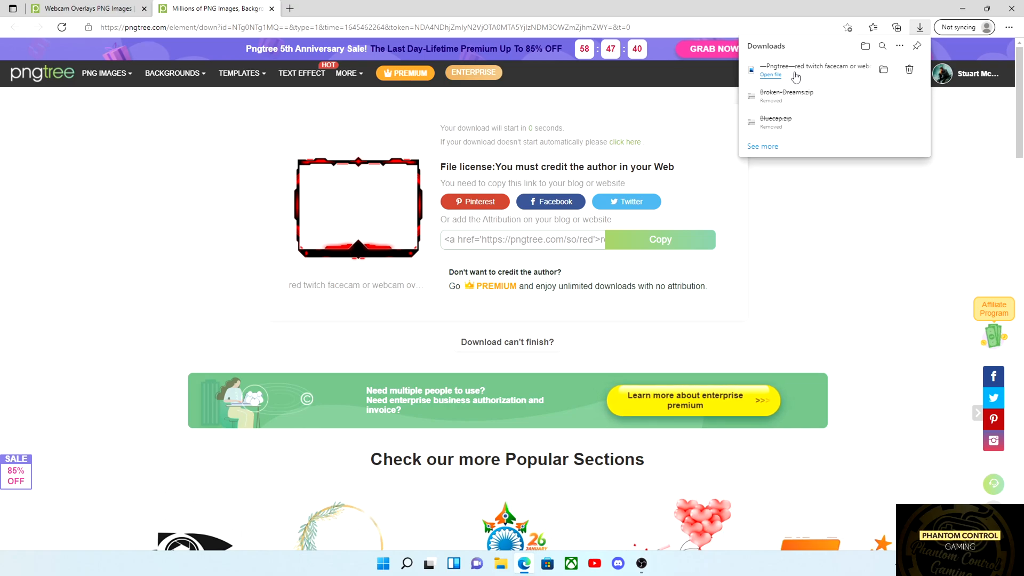
click(770, 75)
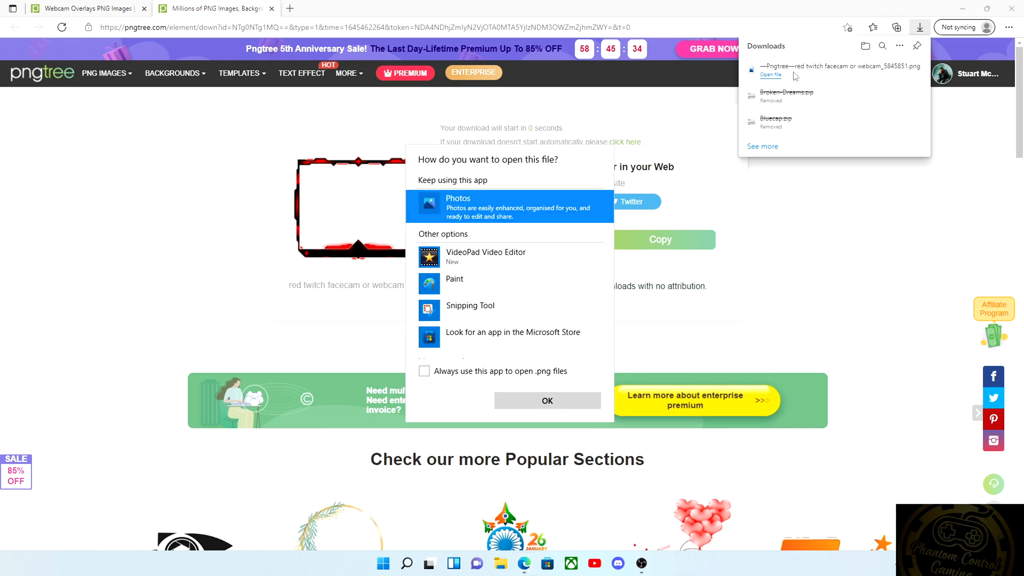
click(547, 400)
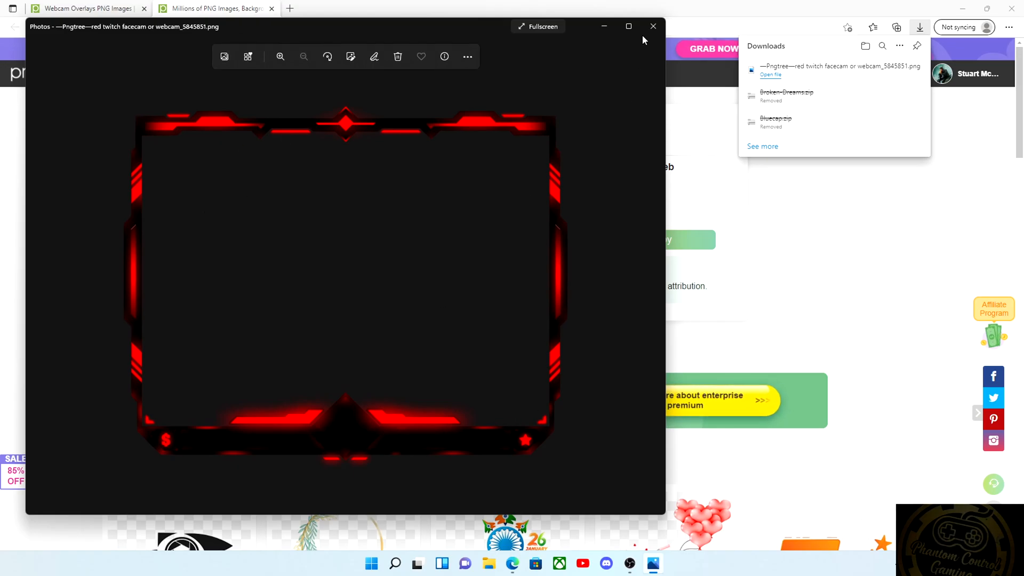
click(652, 26)
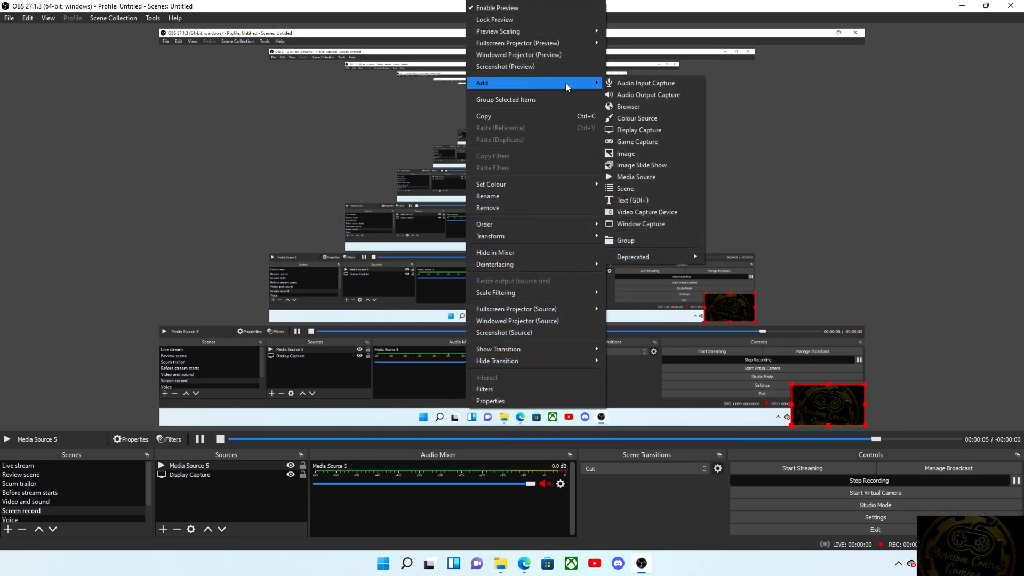
mouse_move(626, 152)
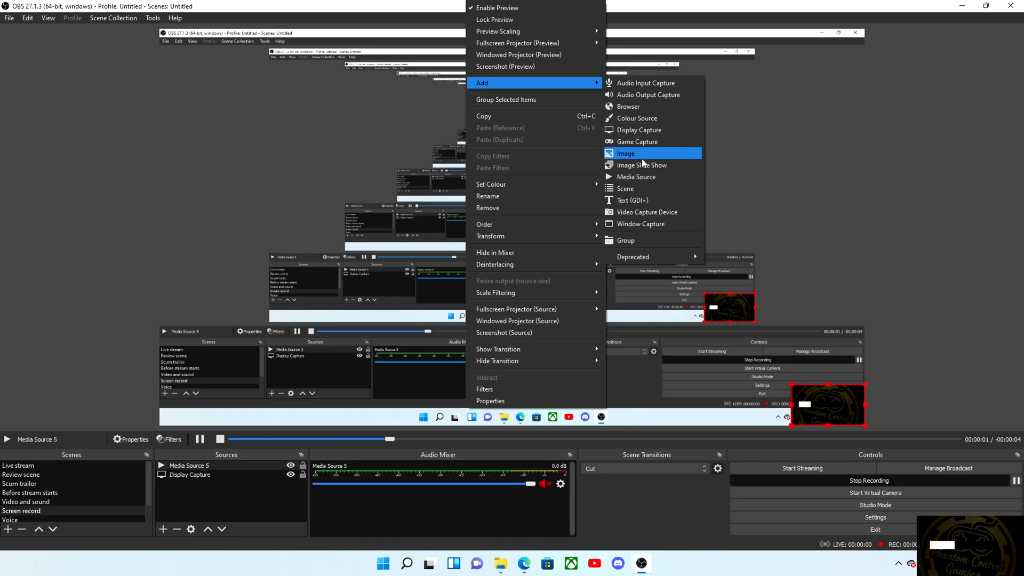
- Add an Image source to the scene and browse for its picture file
click(626, 152)
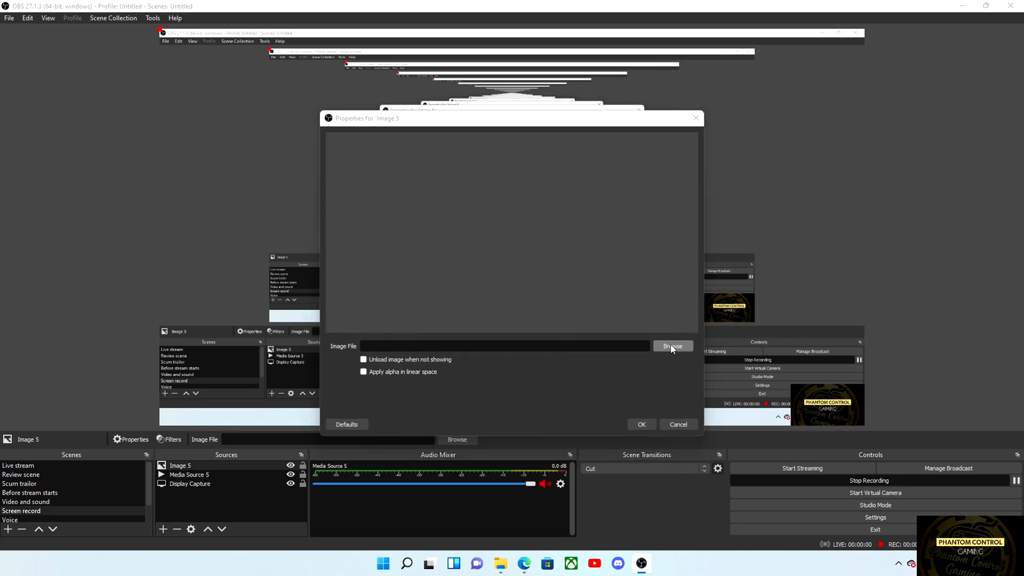
click(671, 346)
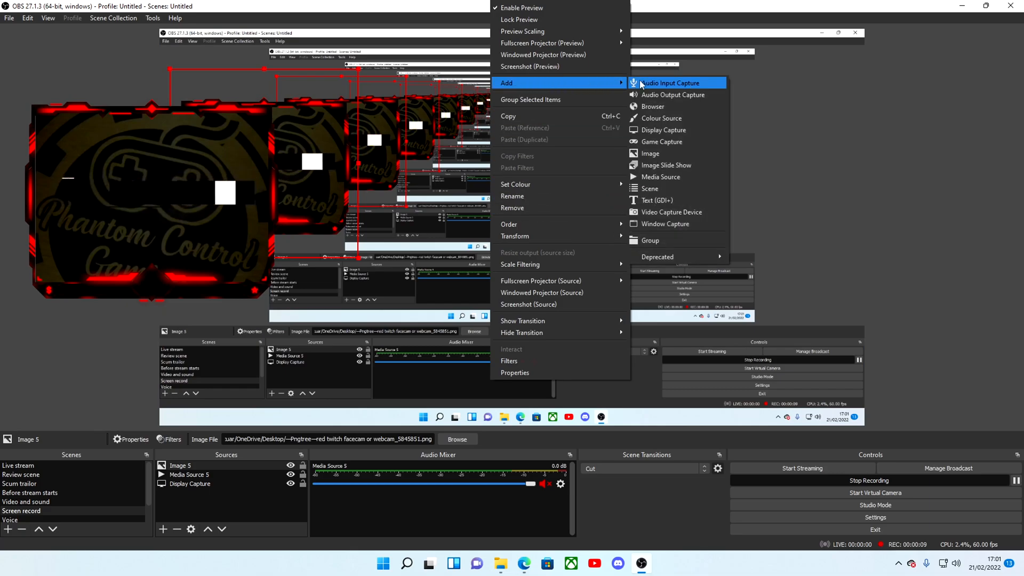
mouse_move(656, 200)
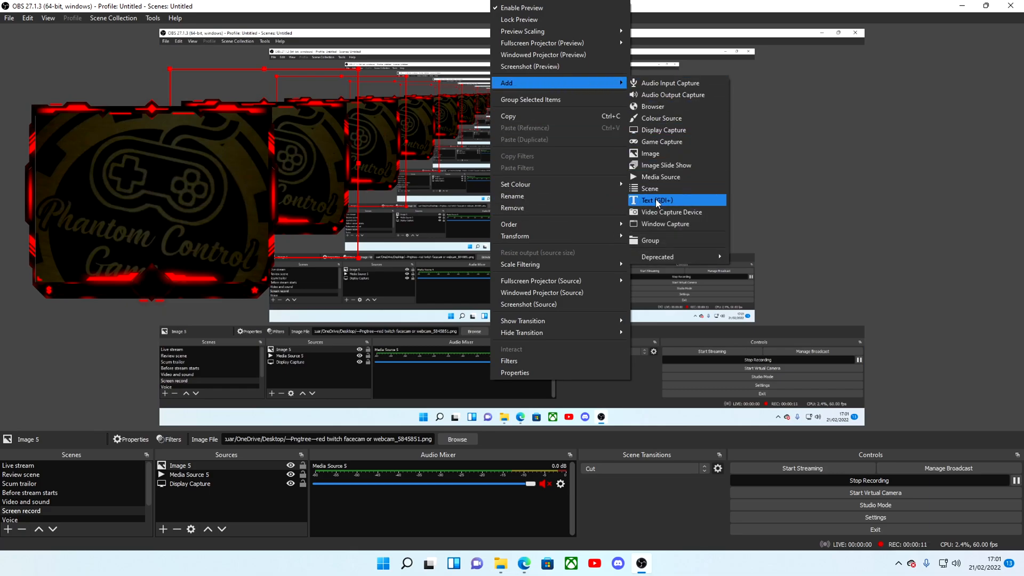
- Add a Text (GDI+) source and set its font to Arial Black
click(655, 200)
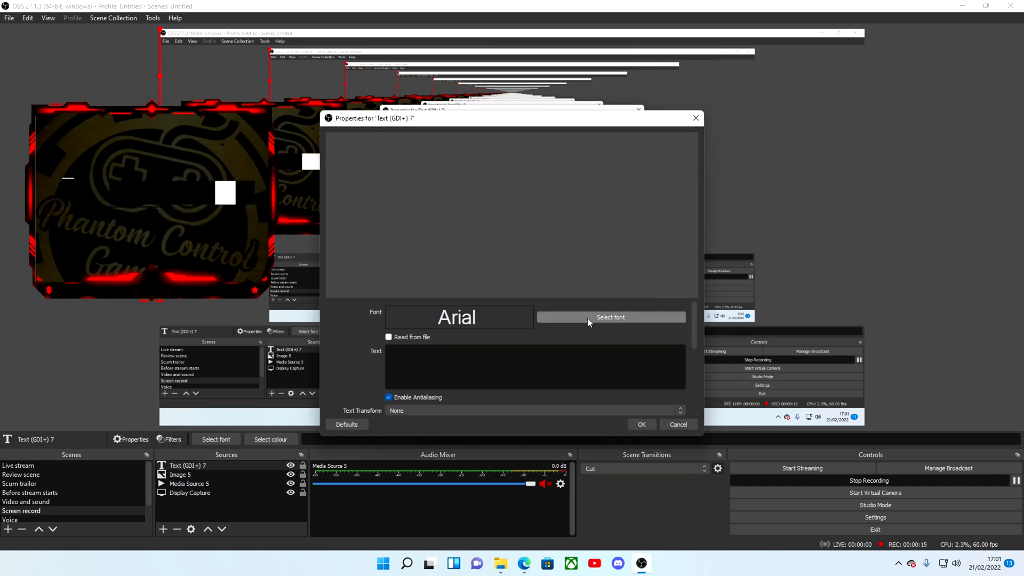
click(609, 317)
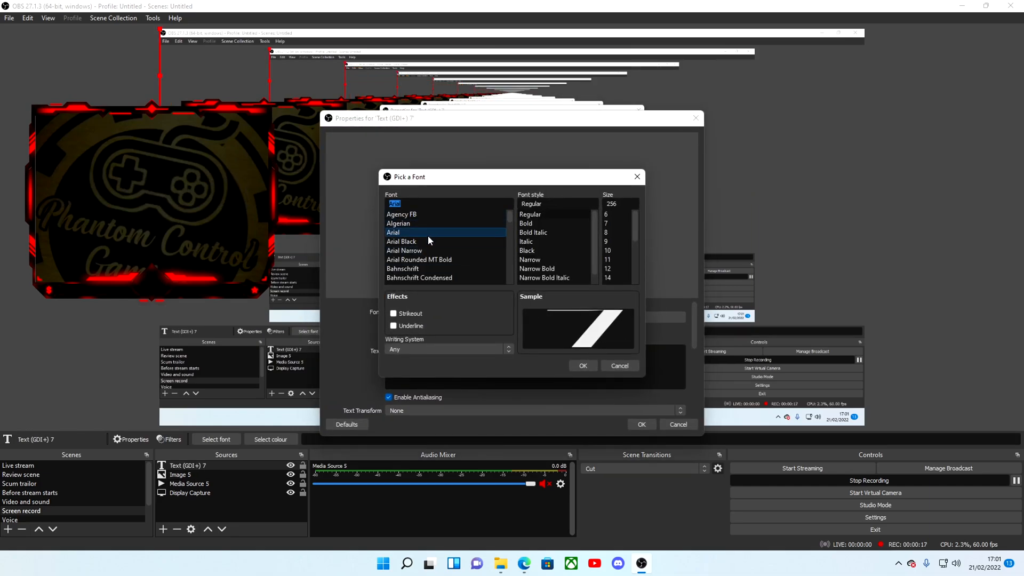
click(401, 241)
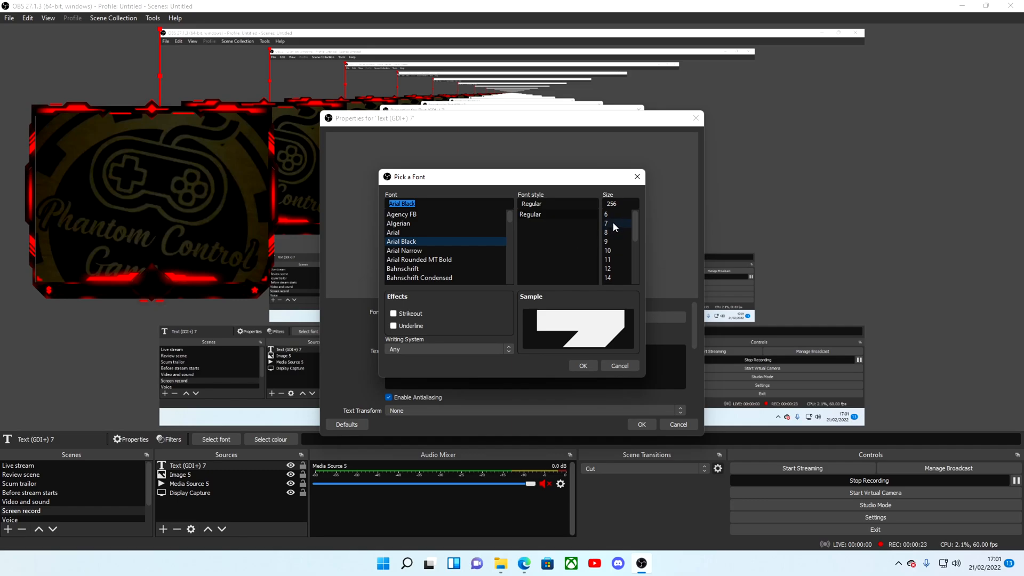
click(418, 260)
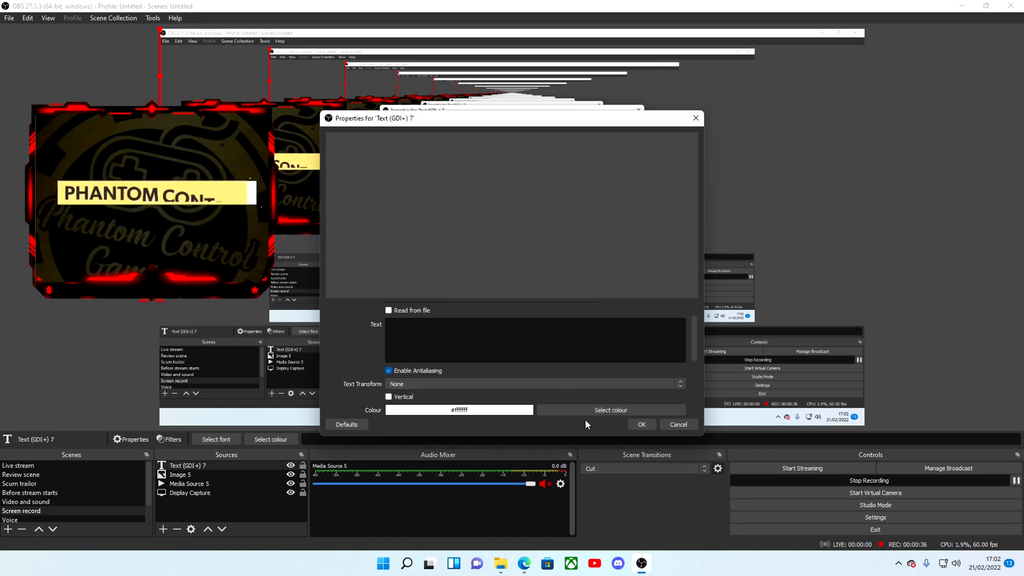
- Colour the text yellow and enter the gamertag Blind_Man13
click(609, 410)
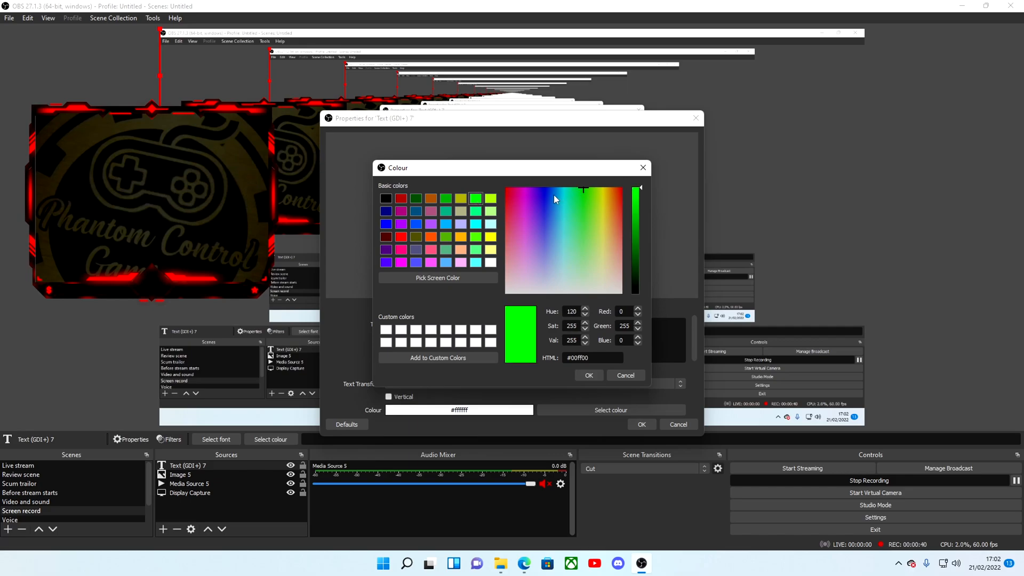
click(490, 237)
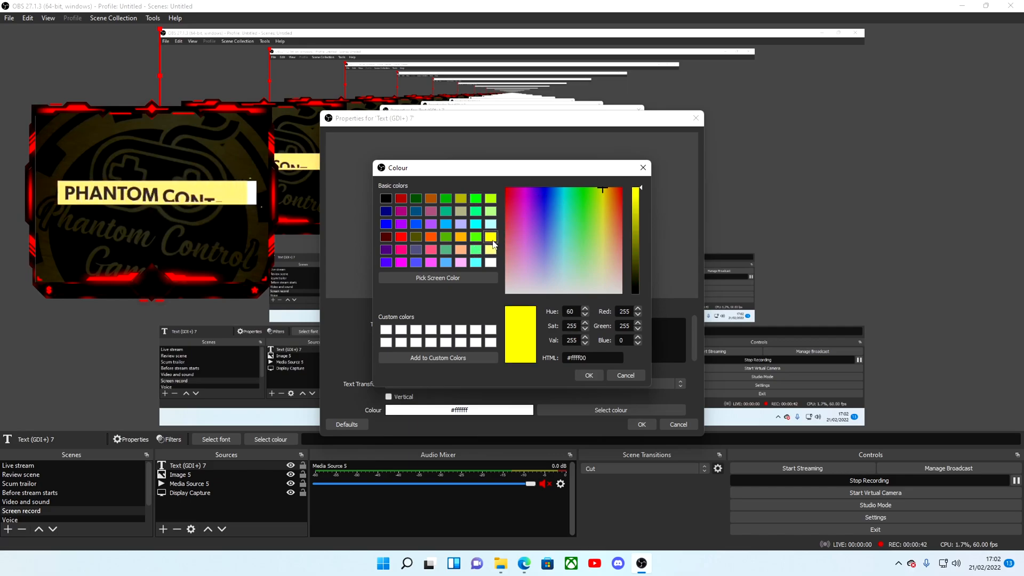
click(586, 374)
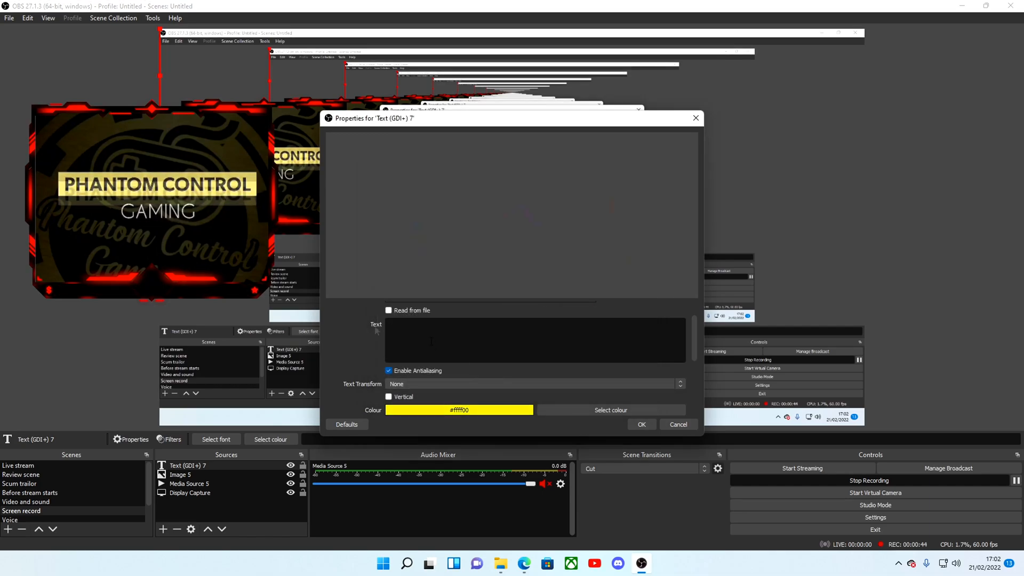
text(BI)
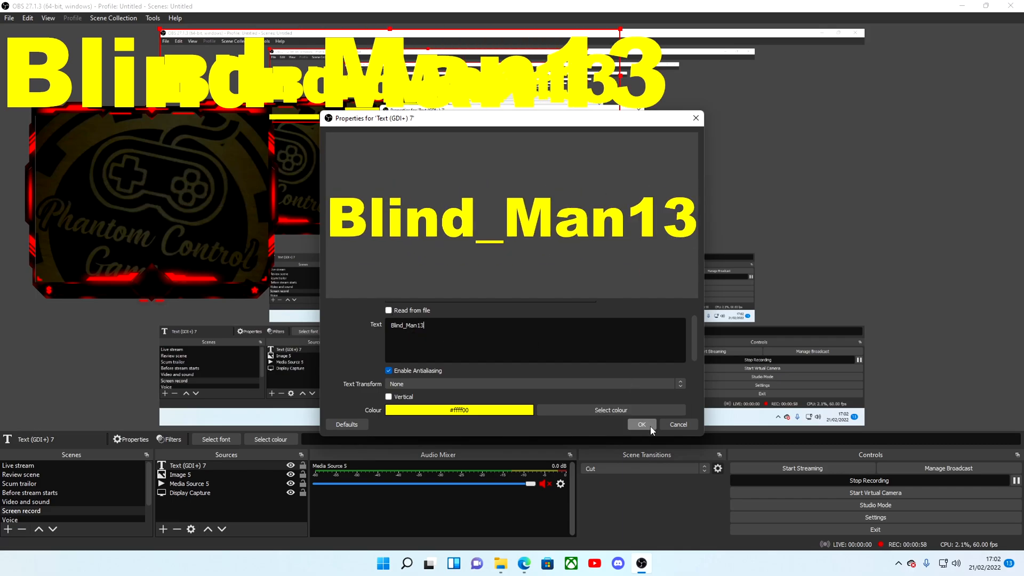
- Confirm the Blind_Man13 text source so it can be placed under the overlay frame
click(641, 425)
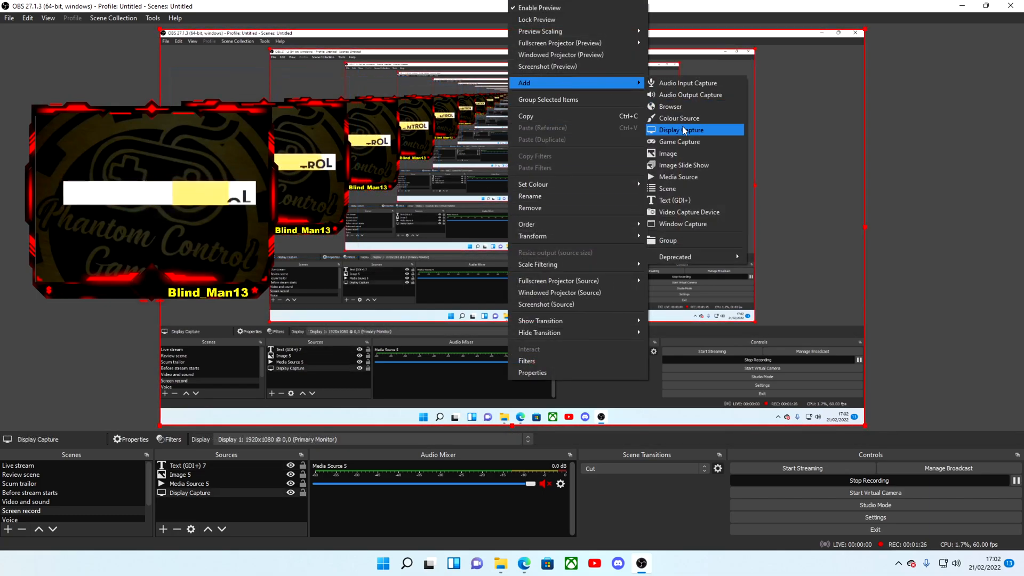
mouse_move(677, 176)
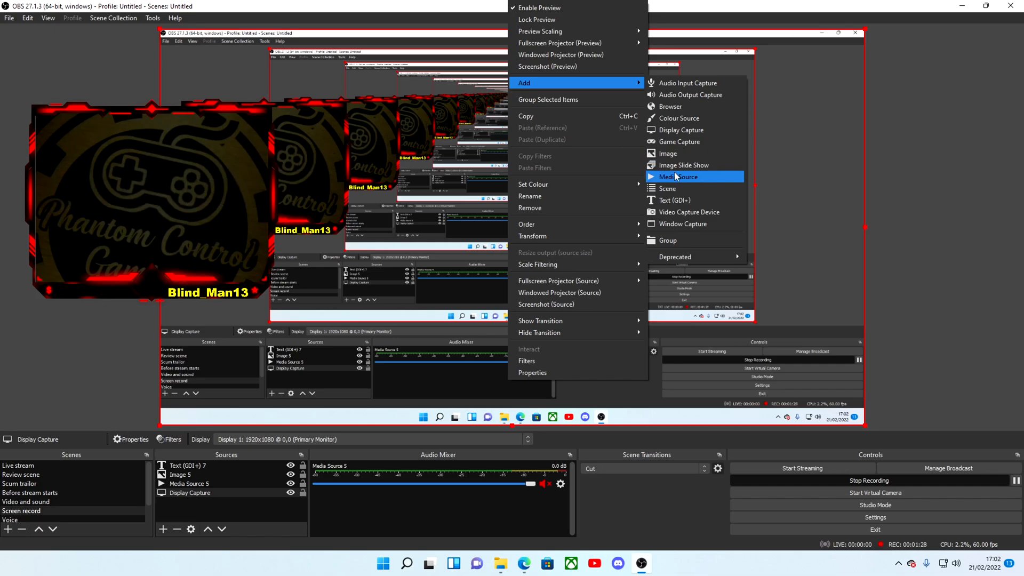
mouse_move(667, 187)
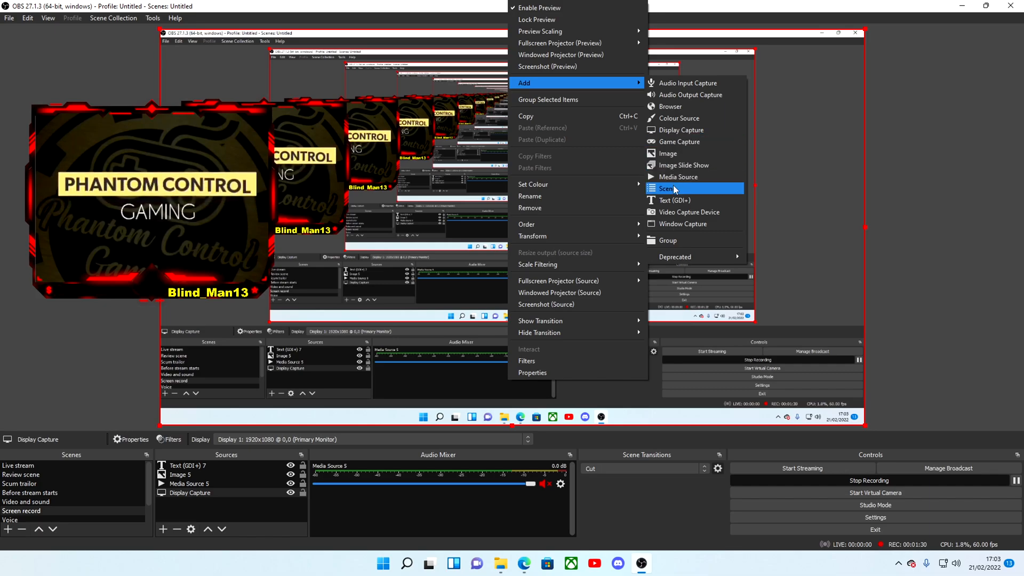
- Add a second Text (GDI+) source and set its font to Arial Black
click(673, 201)
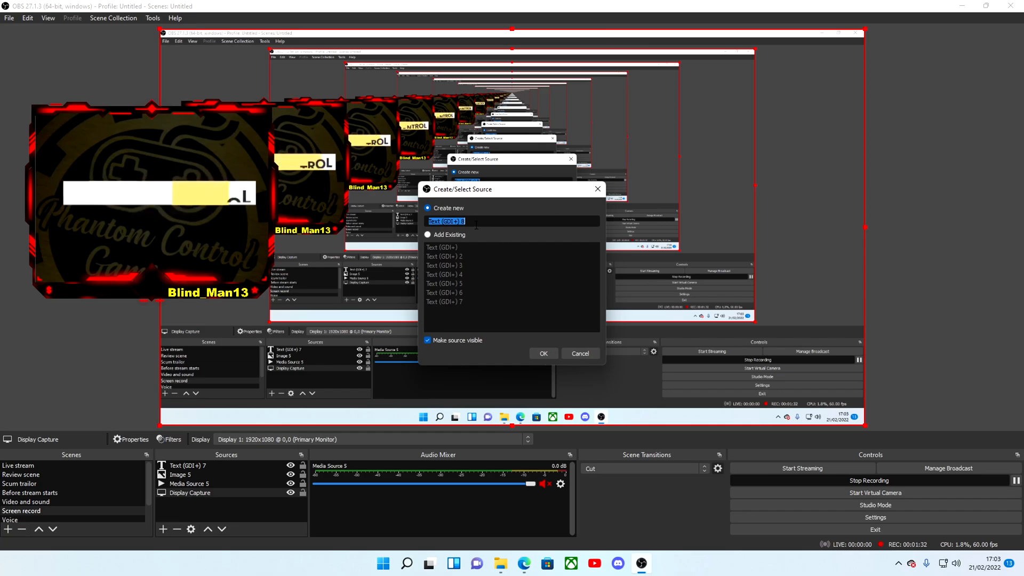
click(542, 353)
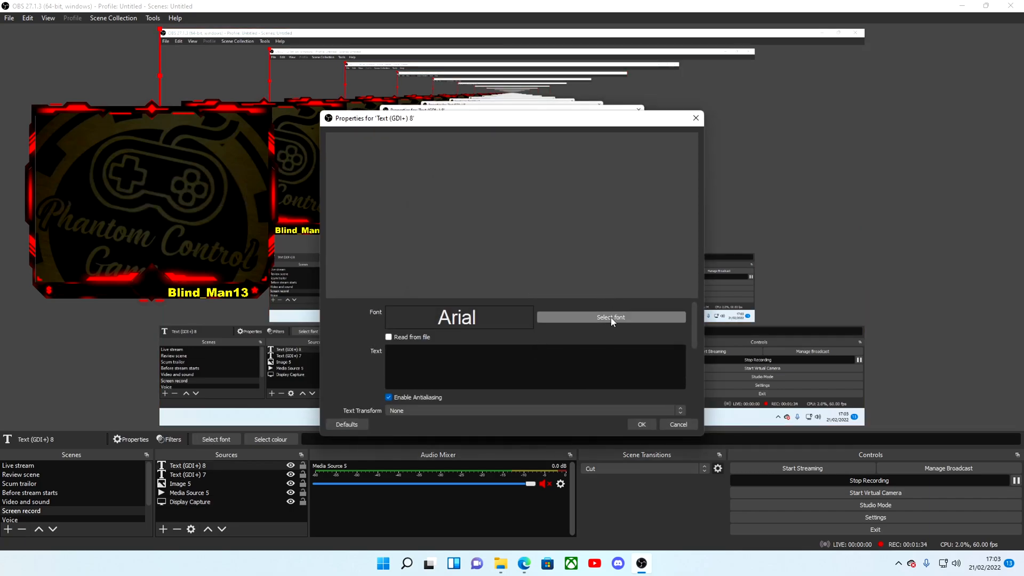
click(610, 317)
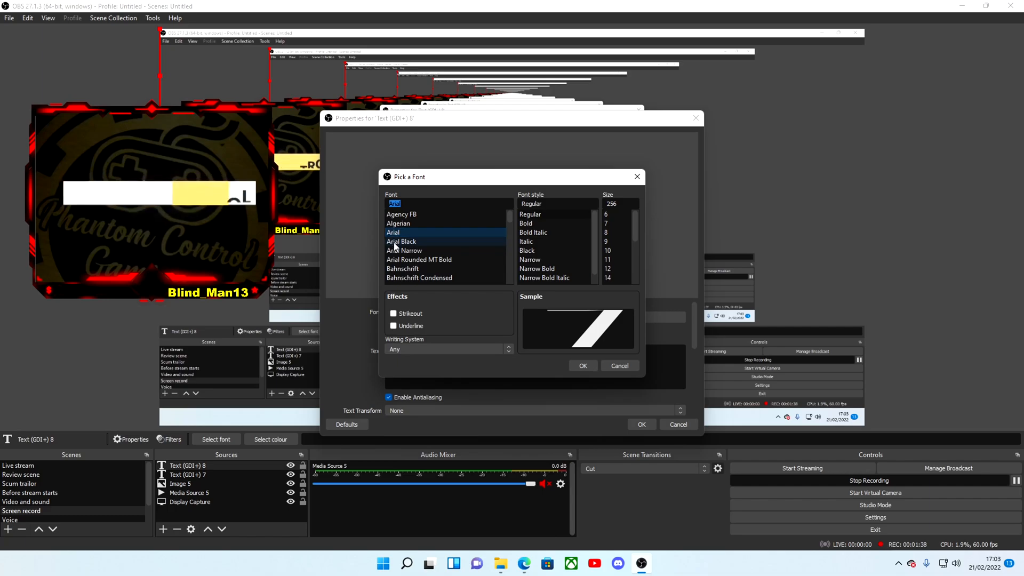
click(398, 233)
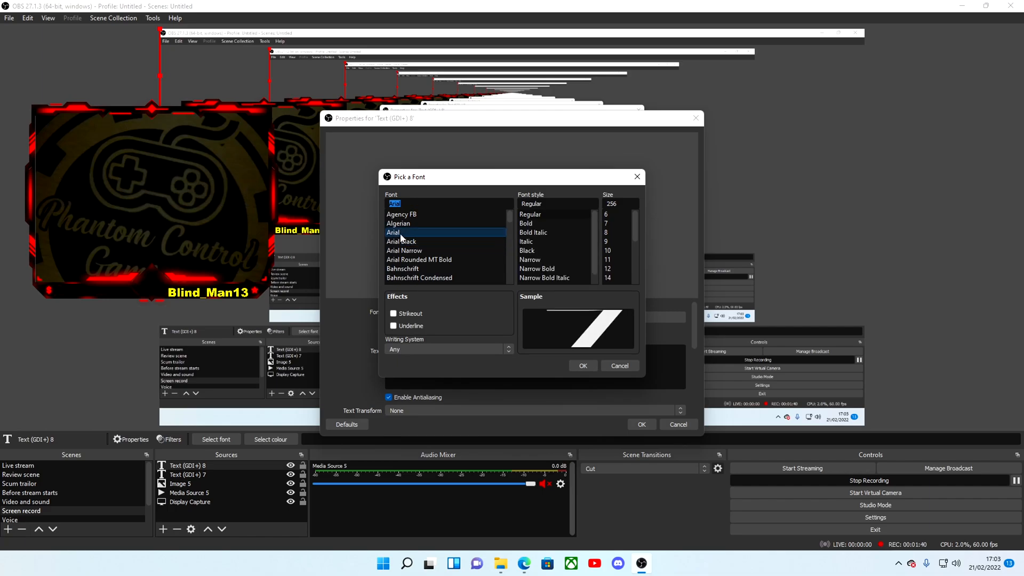
click(401, 241)
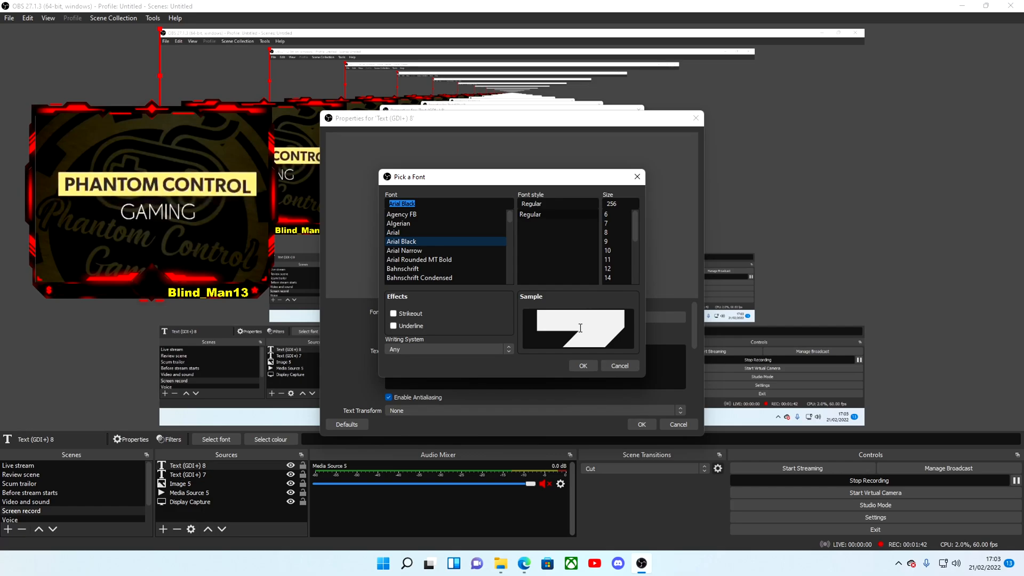
click(583, 365)
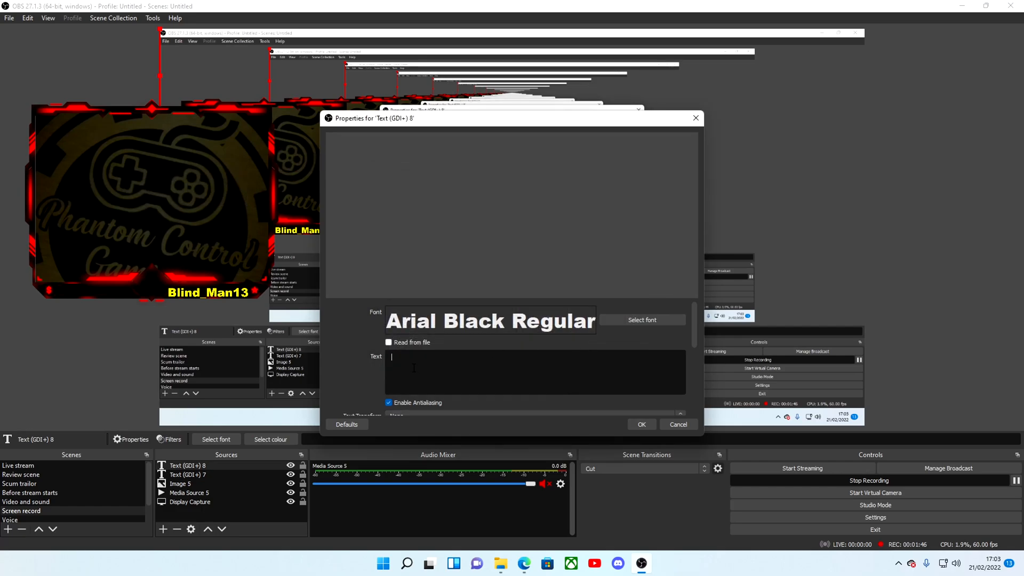
- Enter $10 as the text and bring up its colour chooser
text($10)
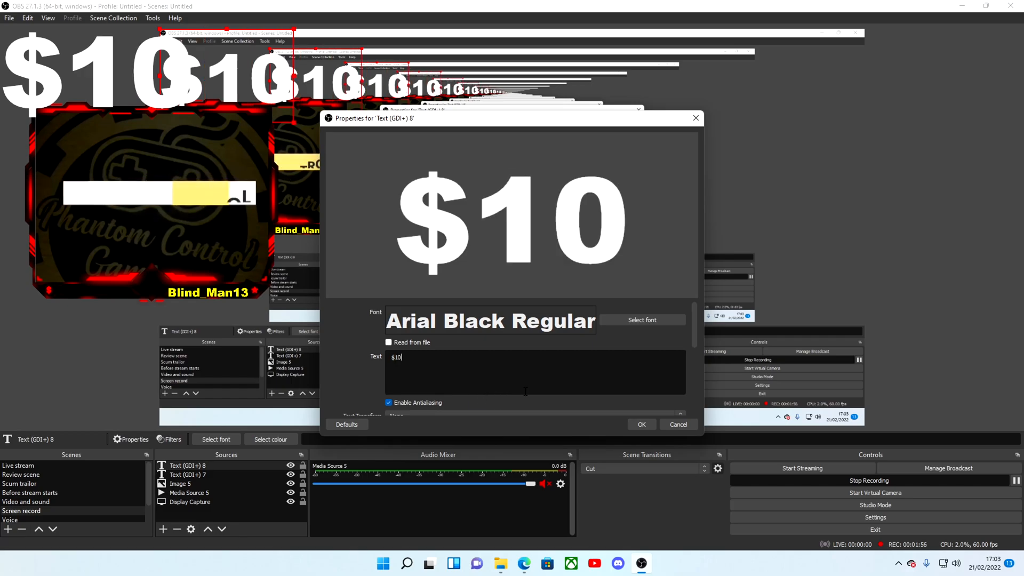
scroll(down, 3)
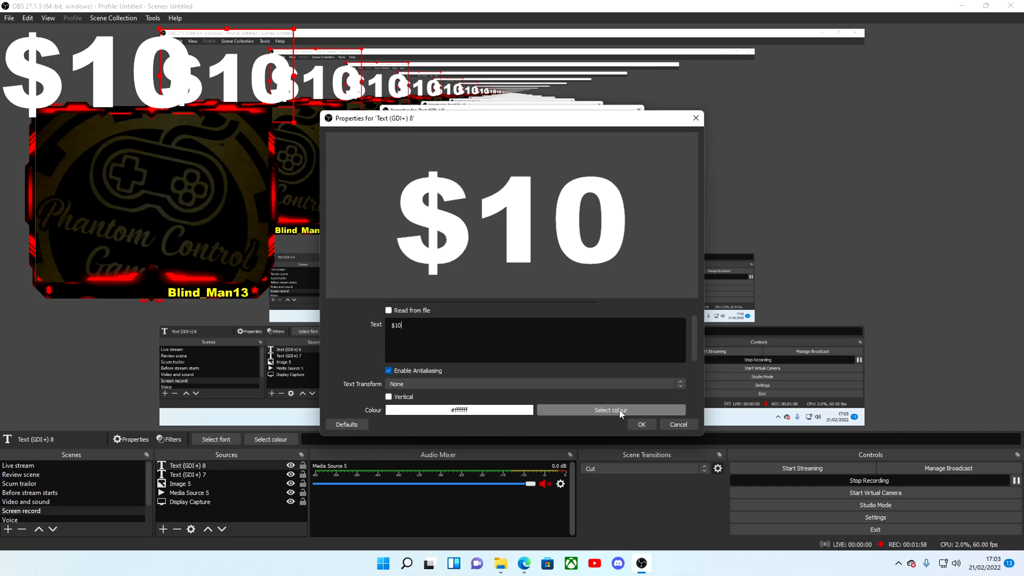
click(610, 410)
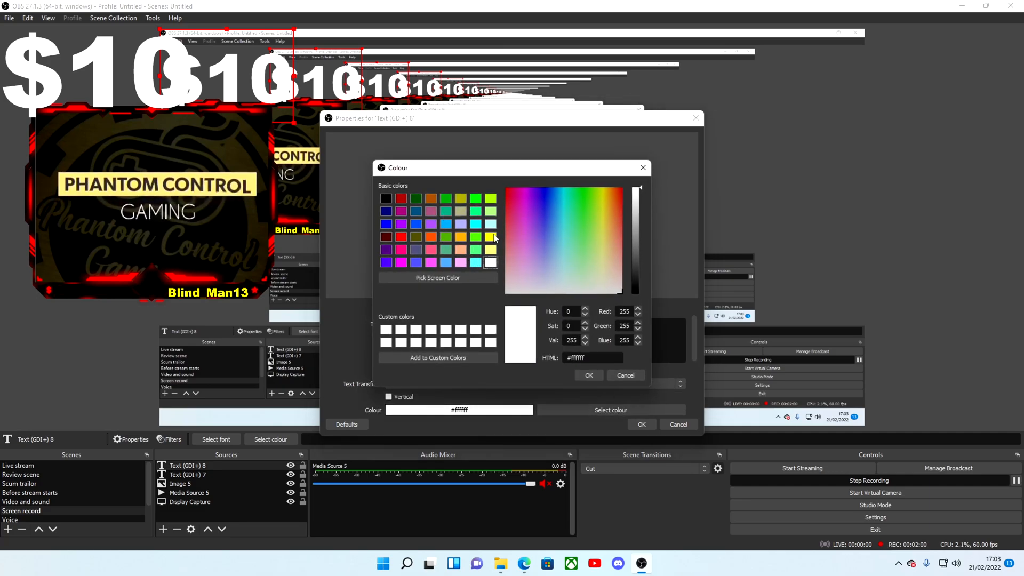